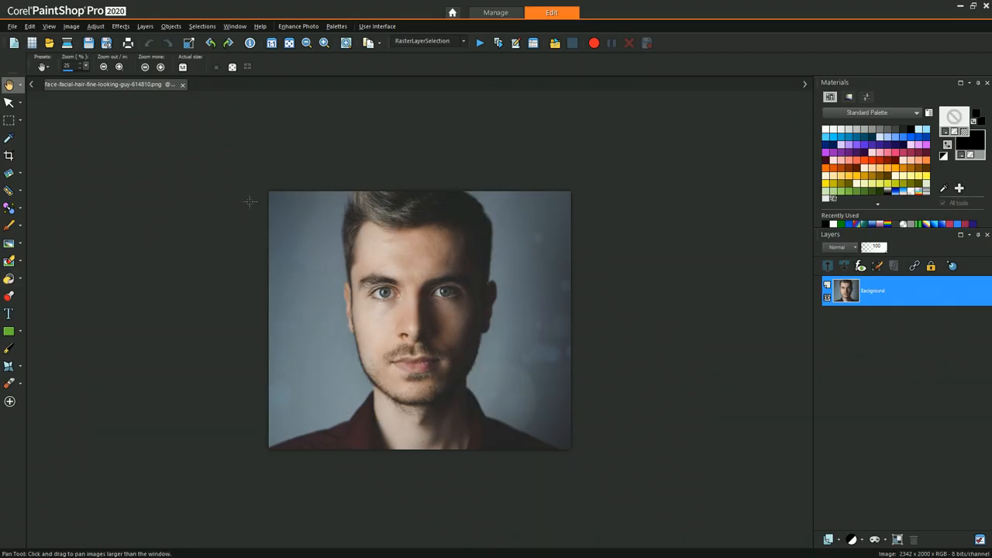
mouse_move(283, 134)
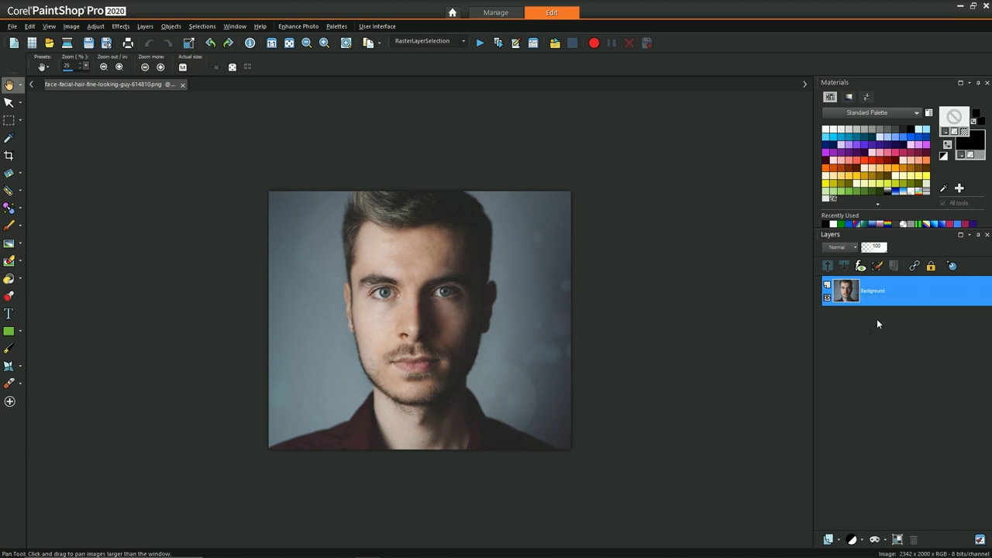
Duplicate the Background layer to create Copy of Background
left_click(843, 265)
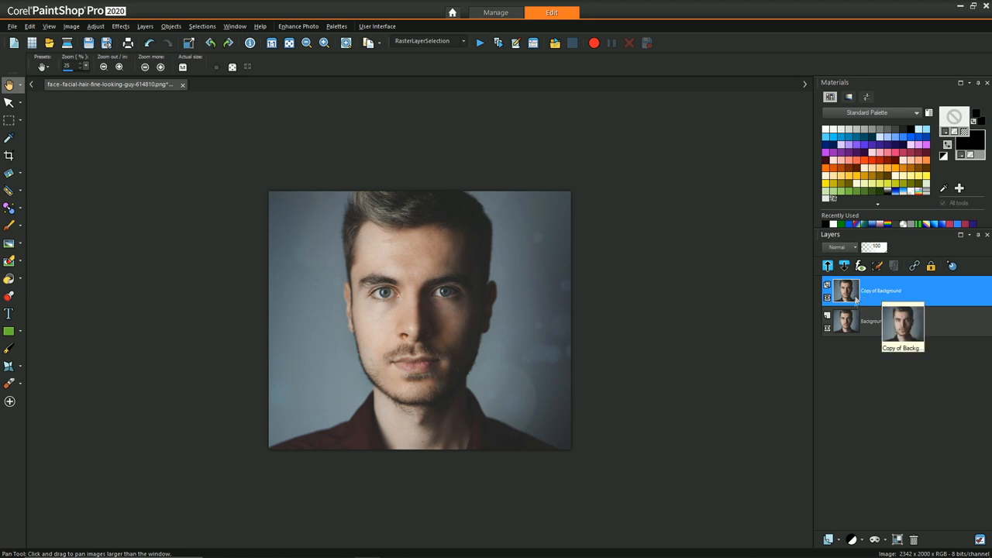
mouse_move(873, 301)
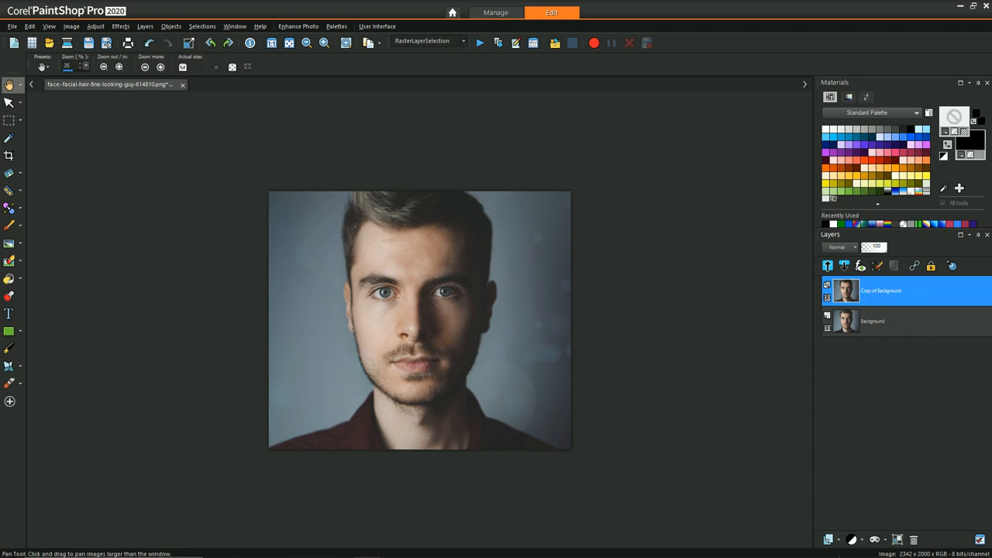
Create a new raster layer above Background, flood-fill it black, and reselect Copy of Background
left_click(830, 538)
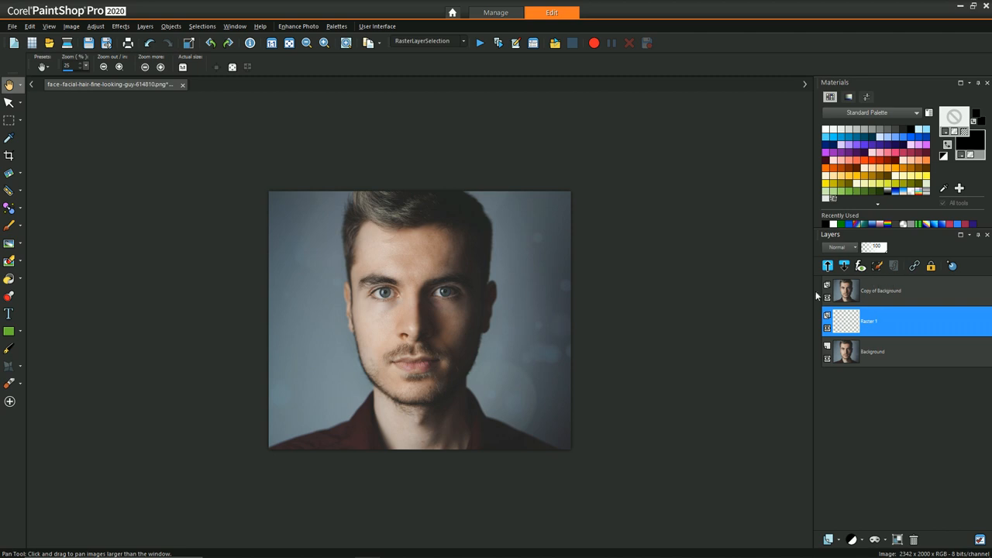
mouse_move(527, 312)
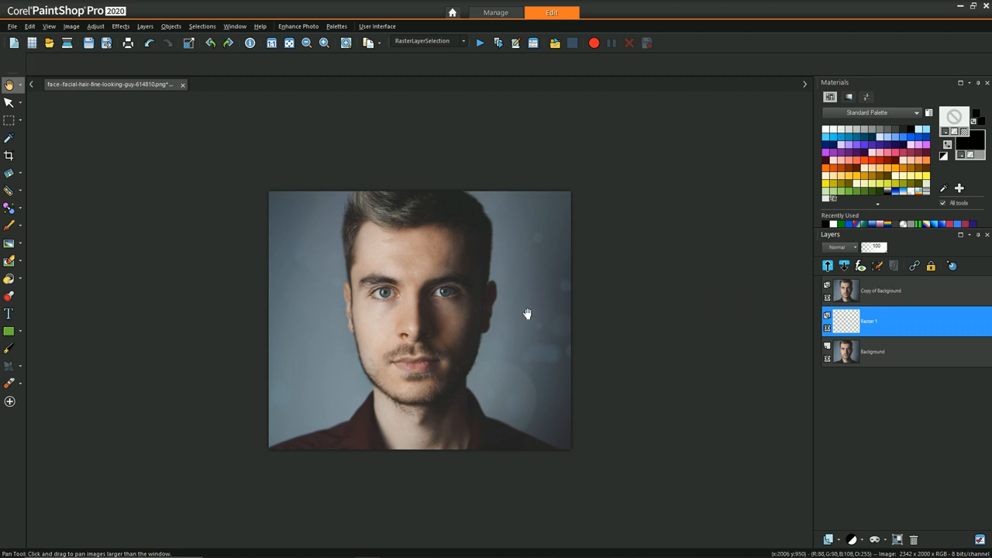
left_click(9, 279)
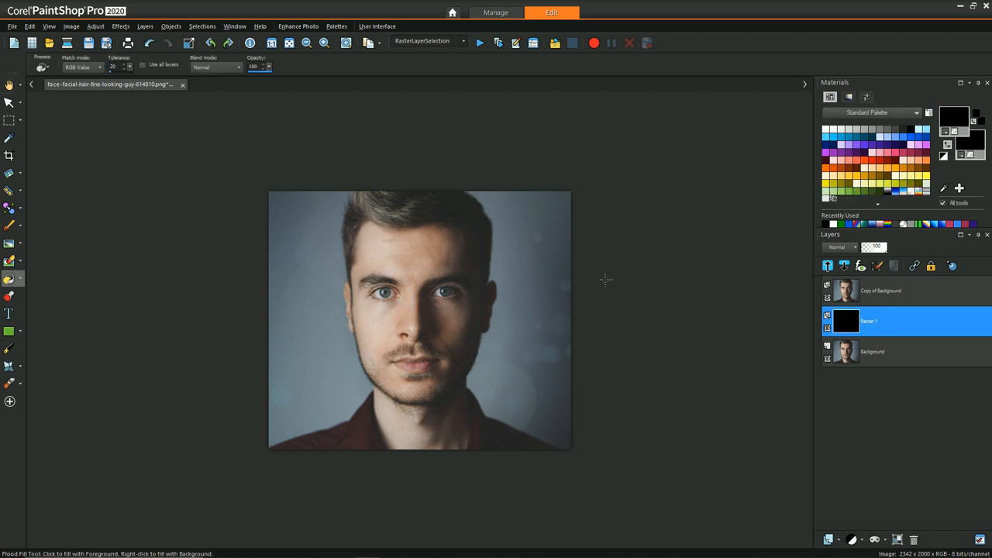
left_click(880, 291)
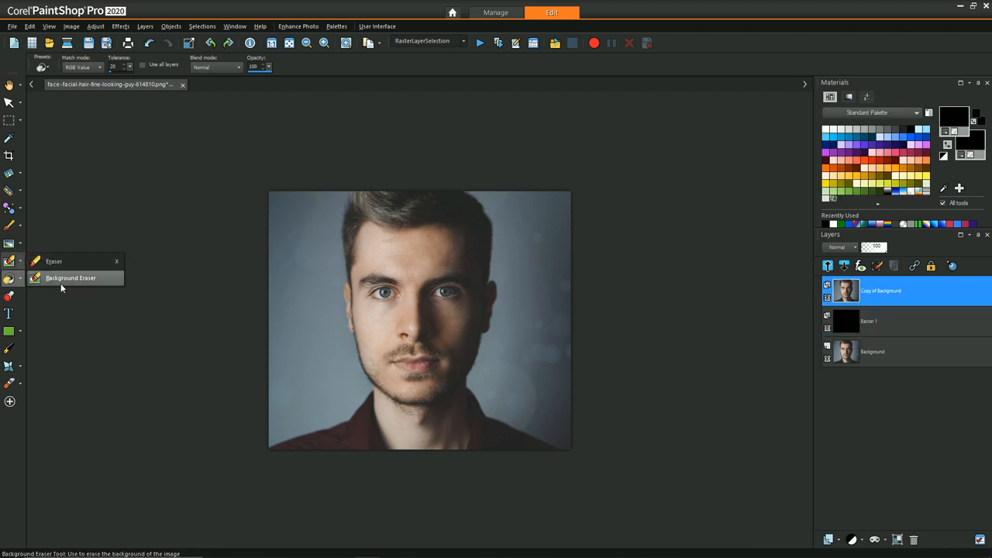
left_click(73, 277)
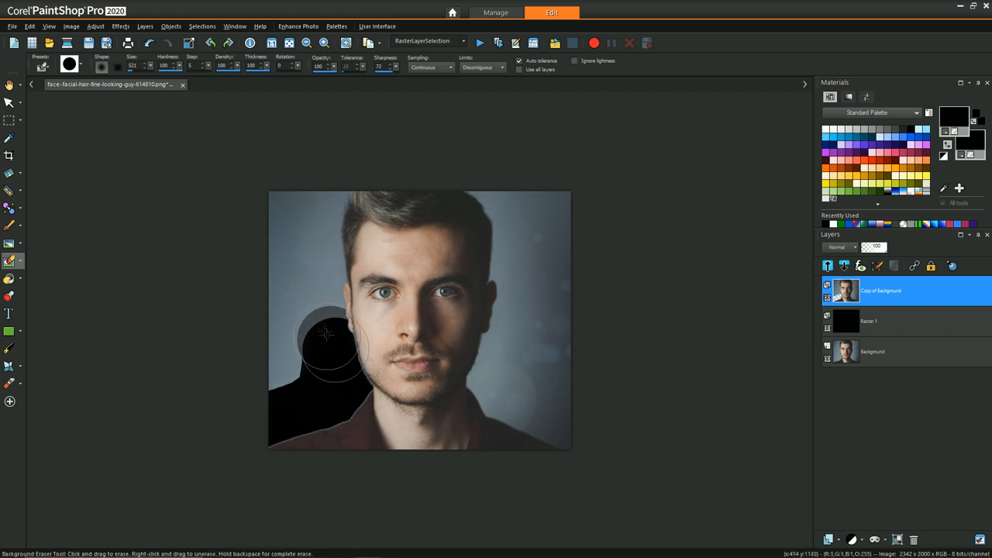
left_click_drag(325, 333, 353, 380)
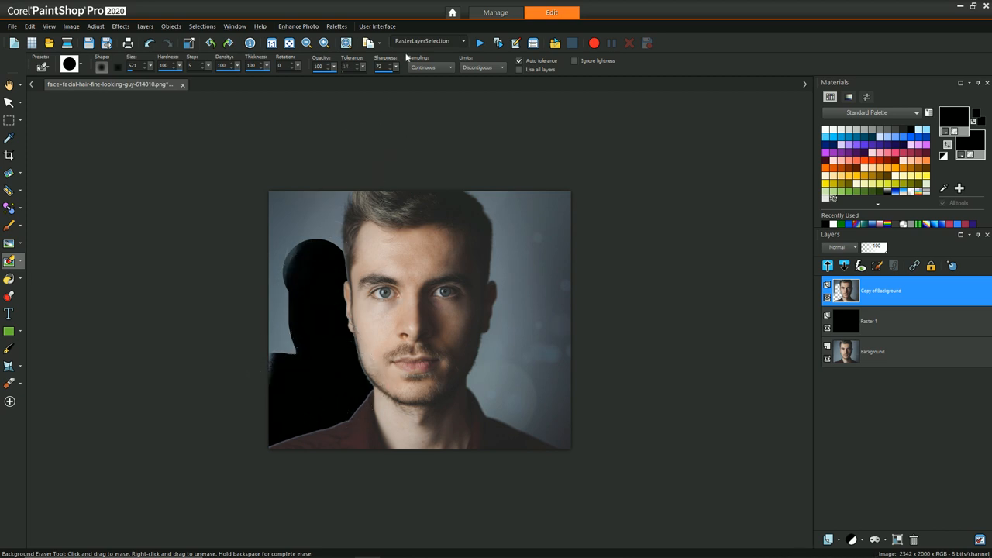
mouse_move(326, 366)
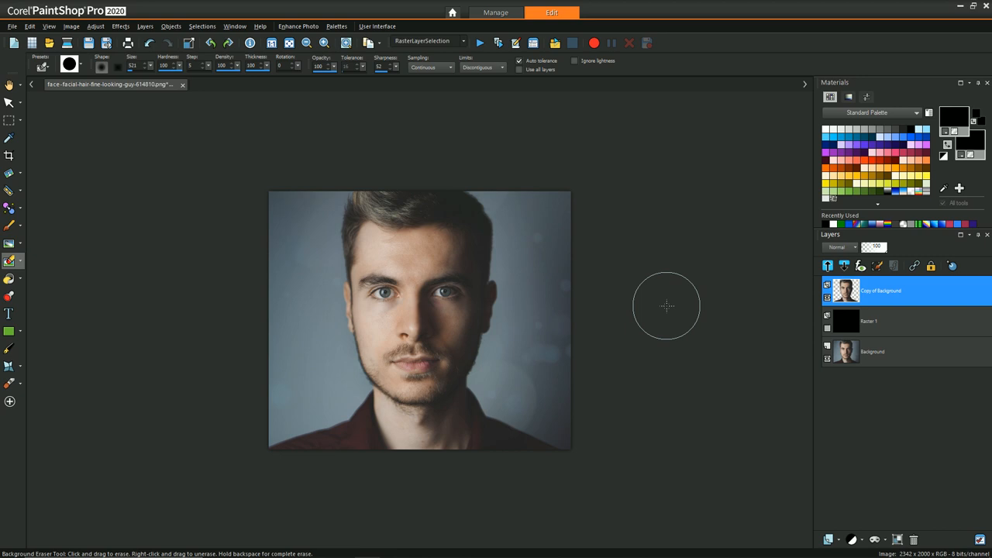
mouse_move(660, 167)
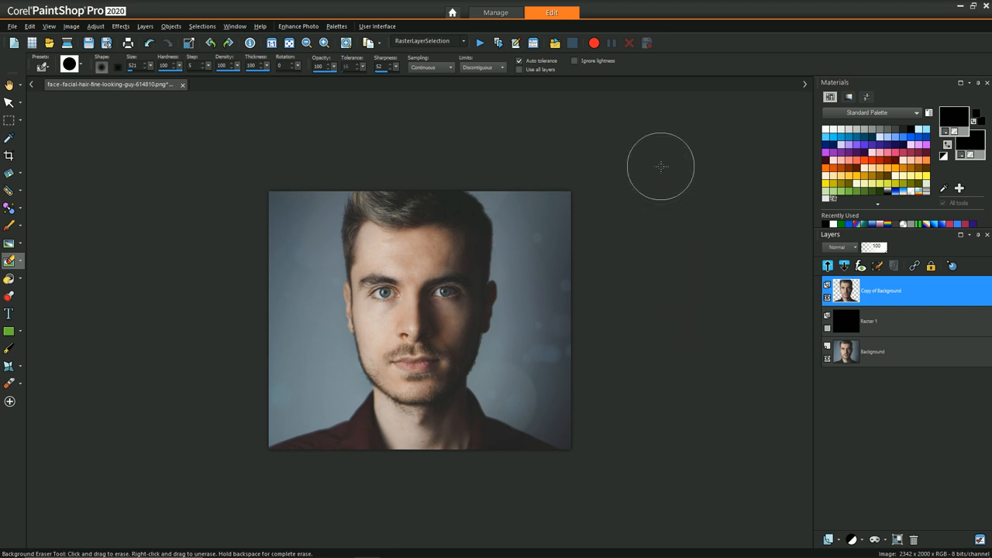
mouse_move(634, 155)
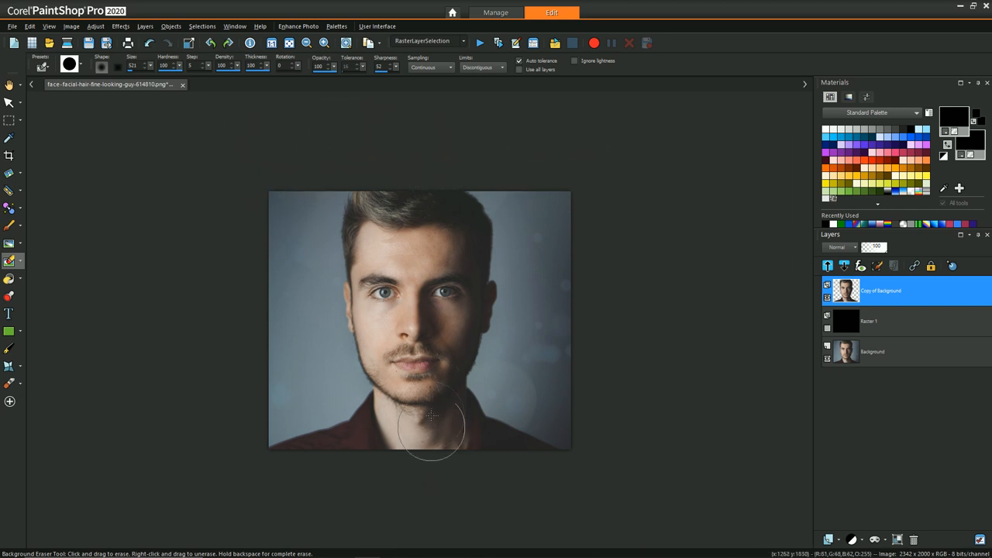
mouse_move(477, 221)
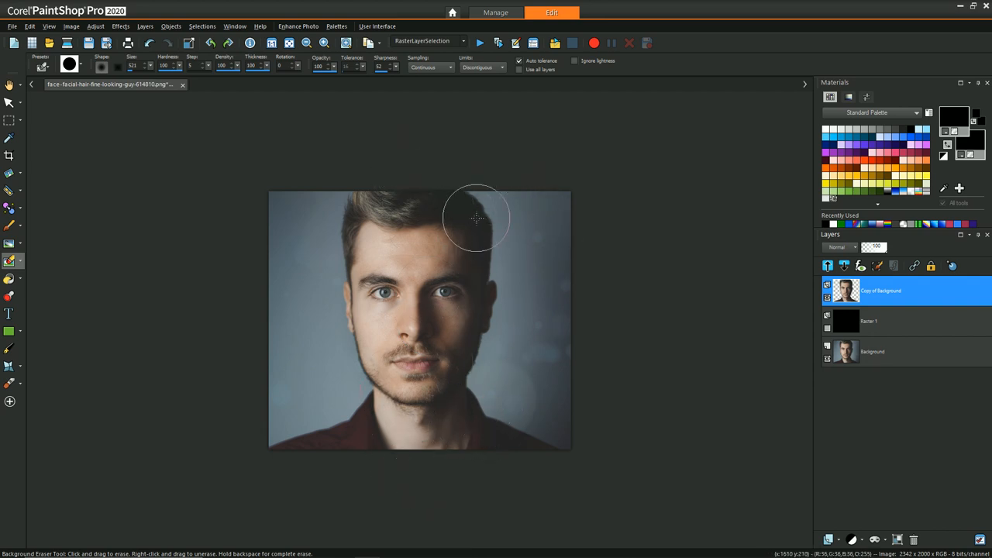
mouse_move(34, 248)
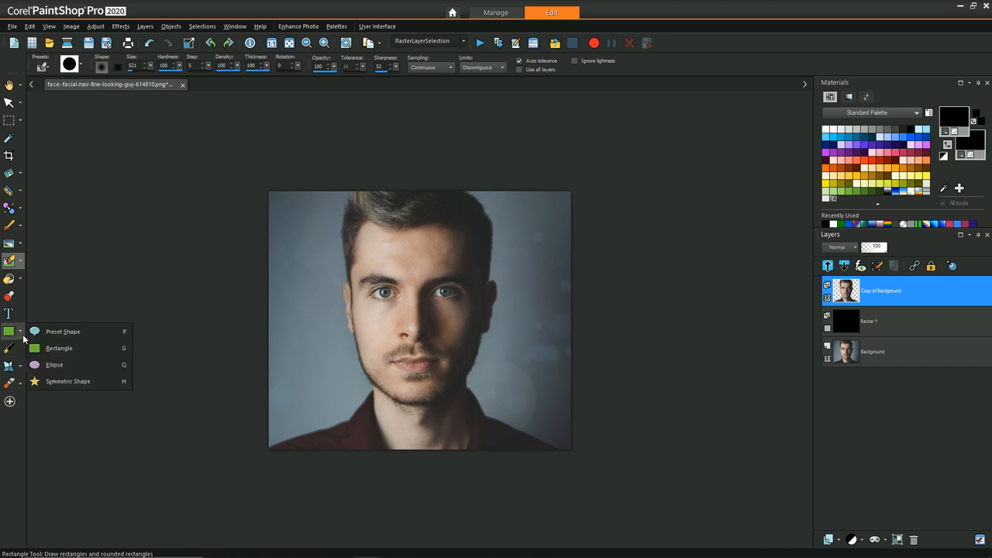
Draw a white rectangle over the portrait's left half on a new vector layer
left_click(49, 347)
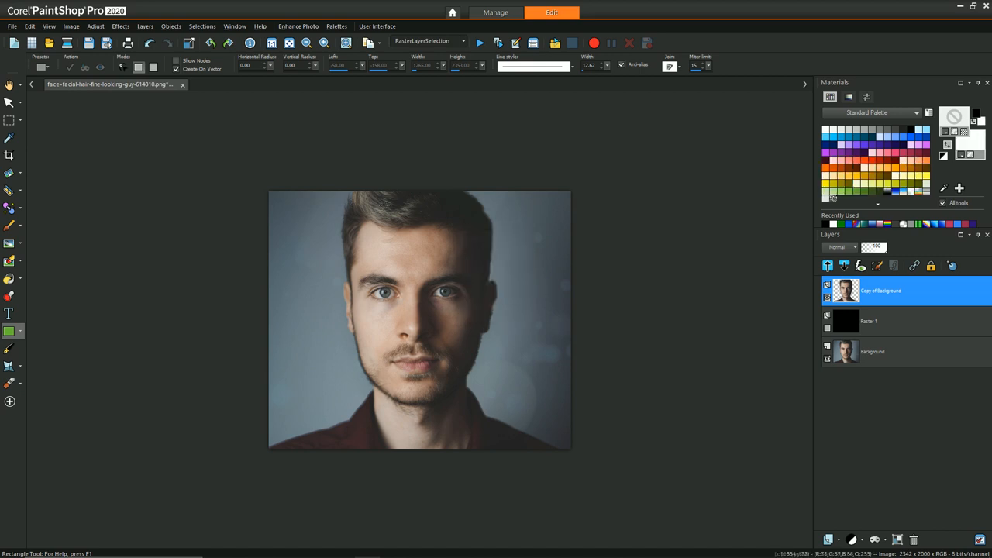
mouse_move(406, 402)
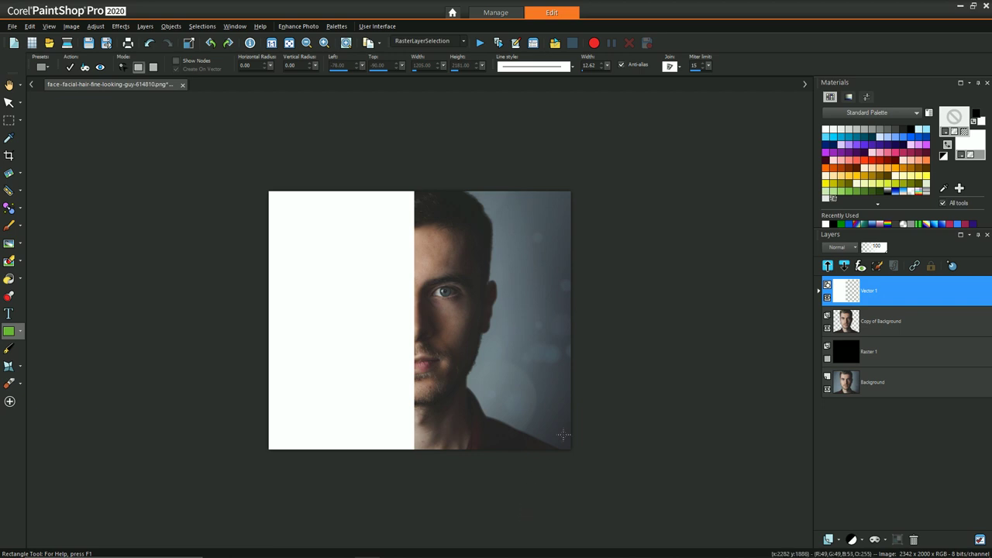
left_click(9, 313)
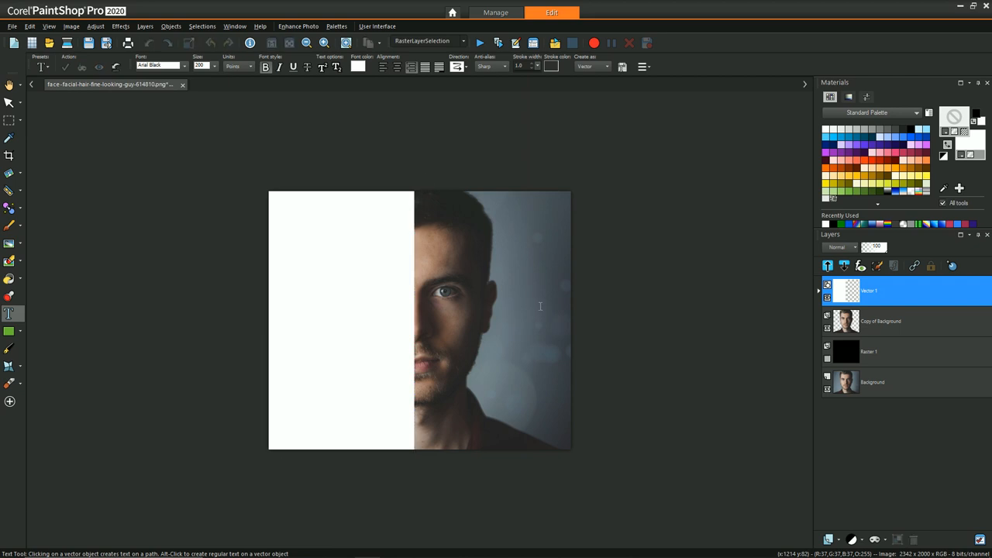
Place bold white stacked text 'THE LEFT SIDE' / 'OF HIS FACE' on the right half
left_click(425, 194)
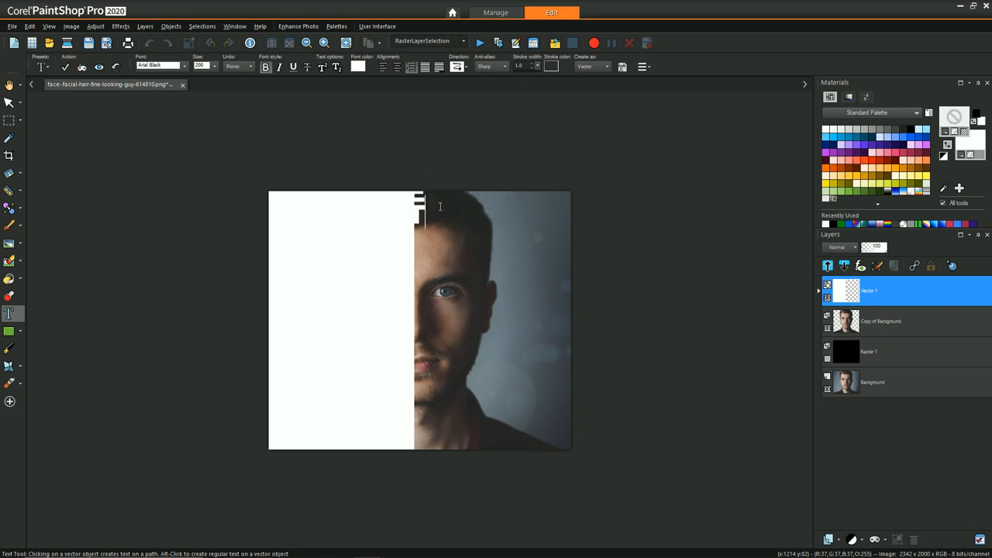
type("THE LEFT SIDE")
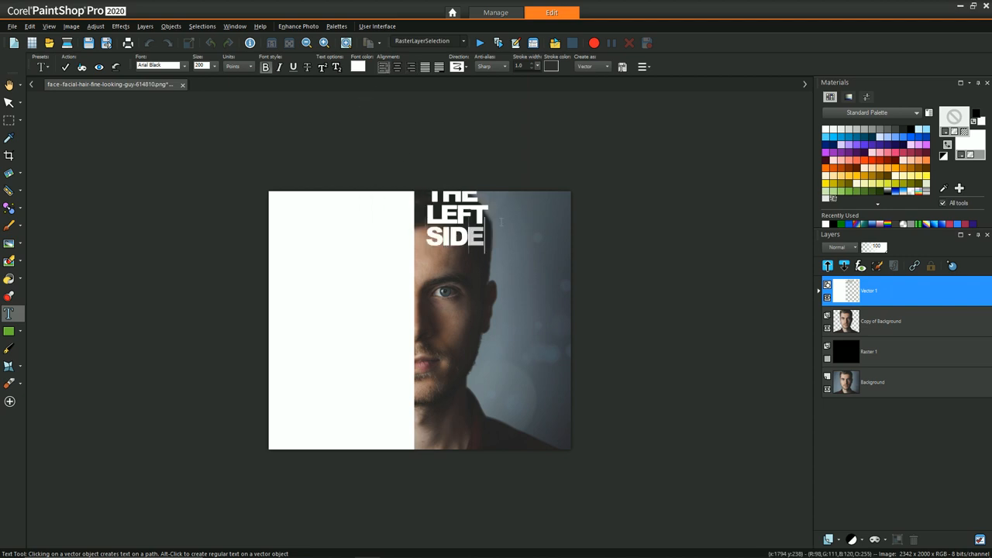
type("OF HIS FACE")
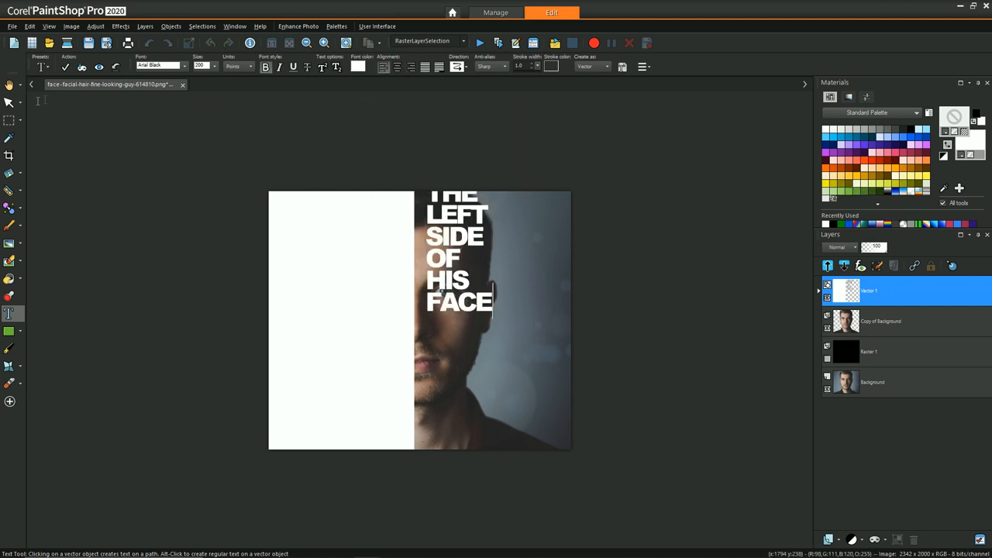
left_click(10, 102)
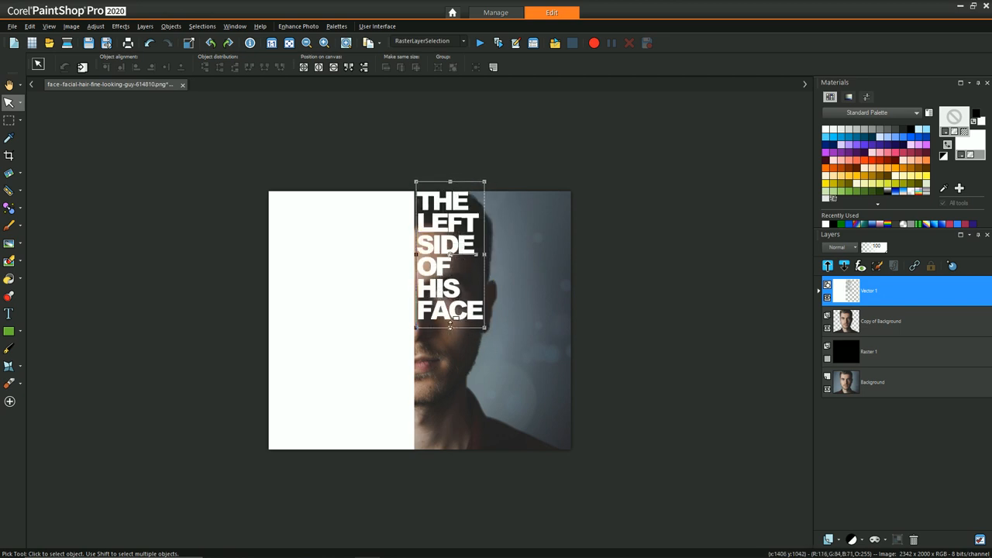
Scale the stacked text to span the full image height and reopen it for editing
left_click_drag(450, 326, 449, 462)
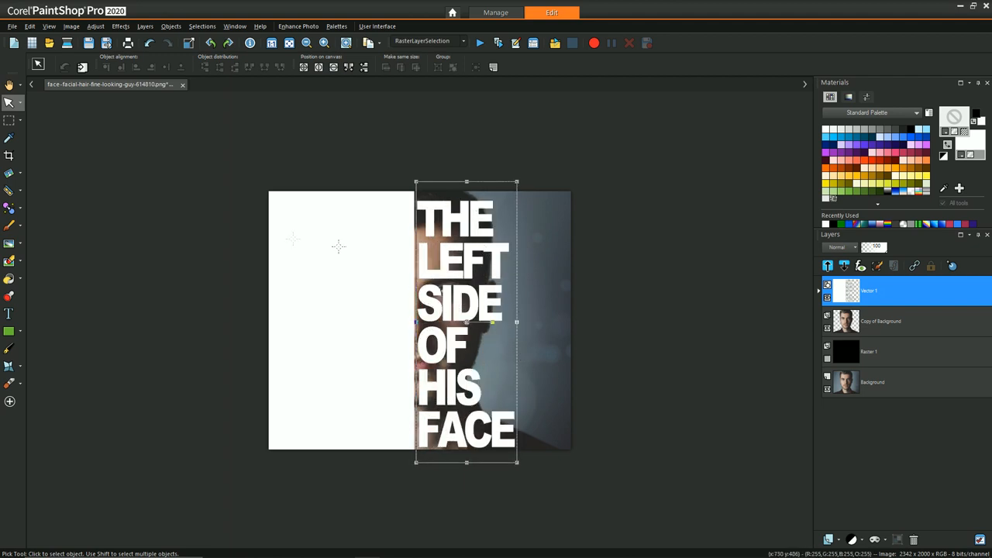
left_click(9, 315)
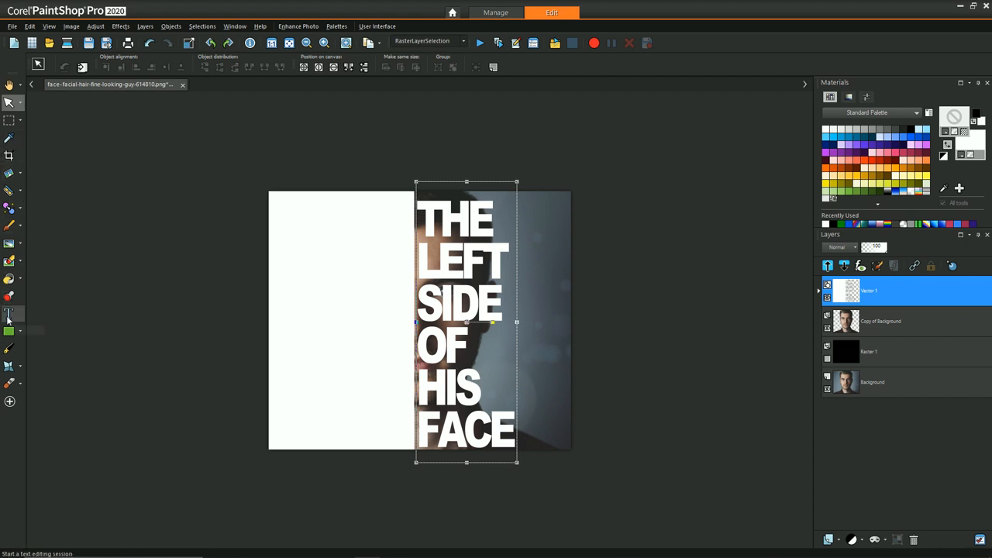
left_click(10, 315)
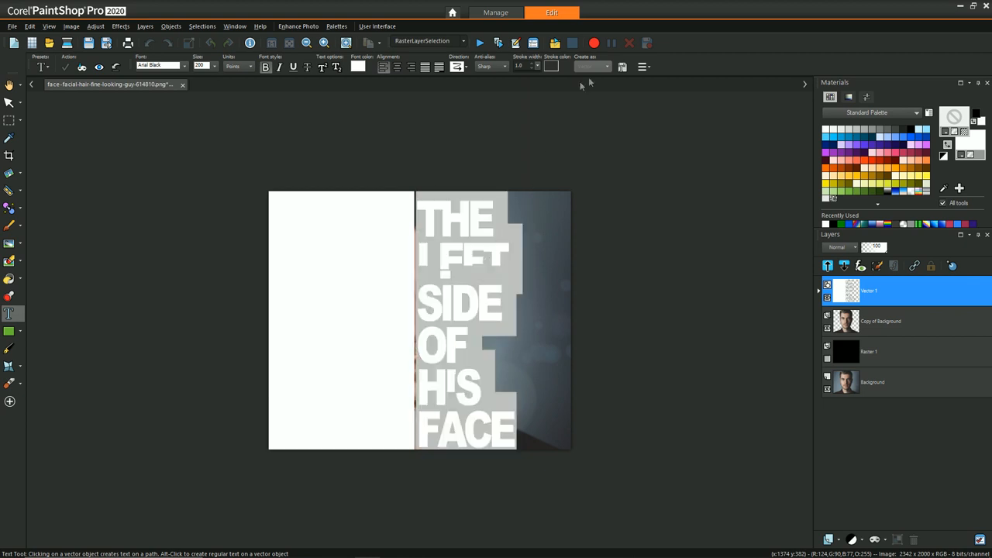
mouse_move(642, 68)
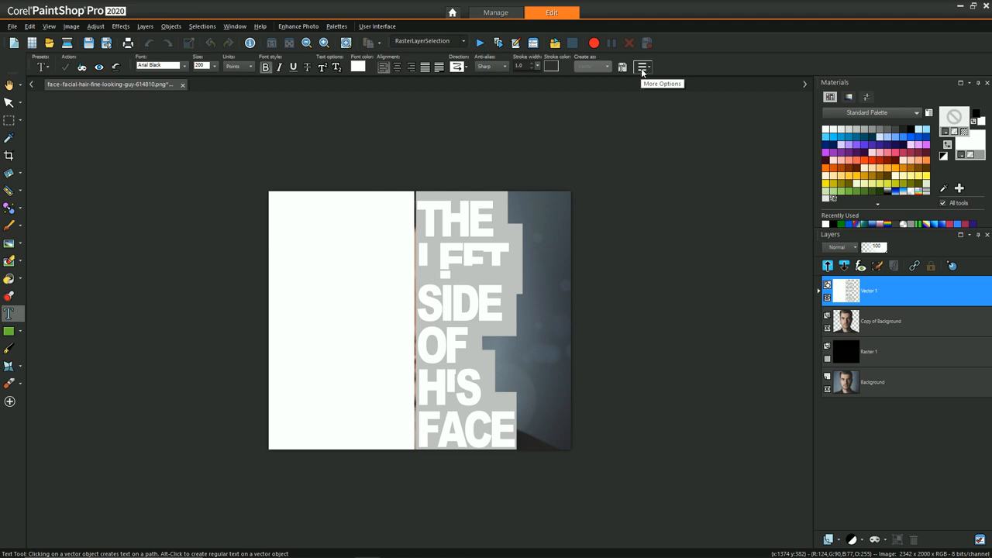
Reduce the text's Leading and Kerning so the stacked lines sit tighter
left_click(641, 65)
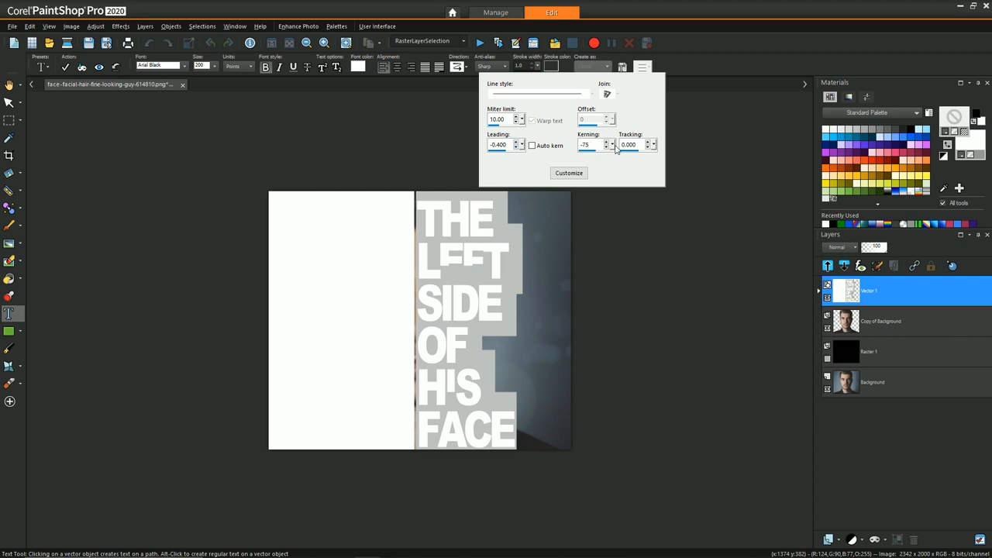
mouse_move(505, 146)
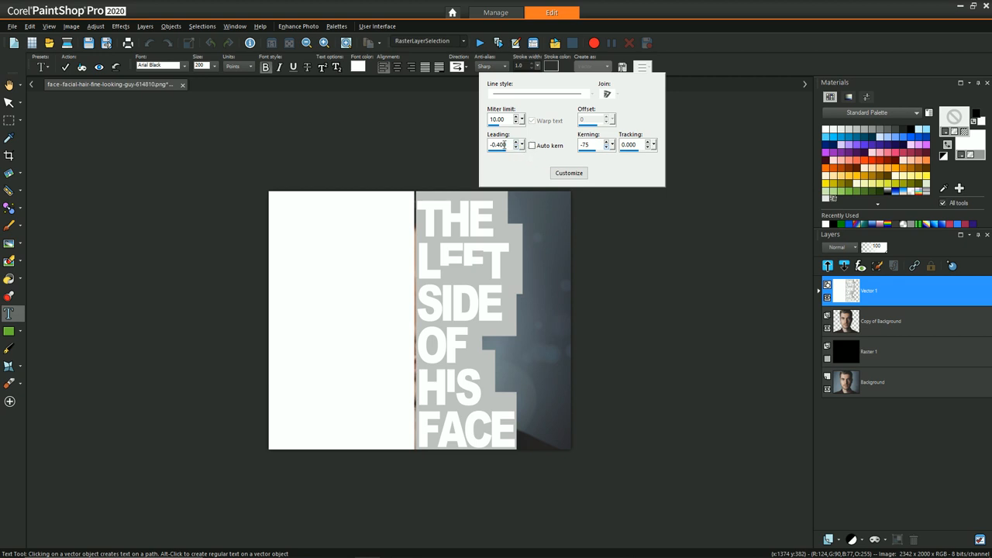
left_click(517, 147)
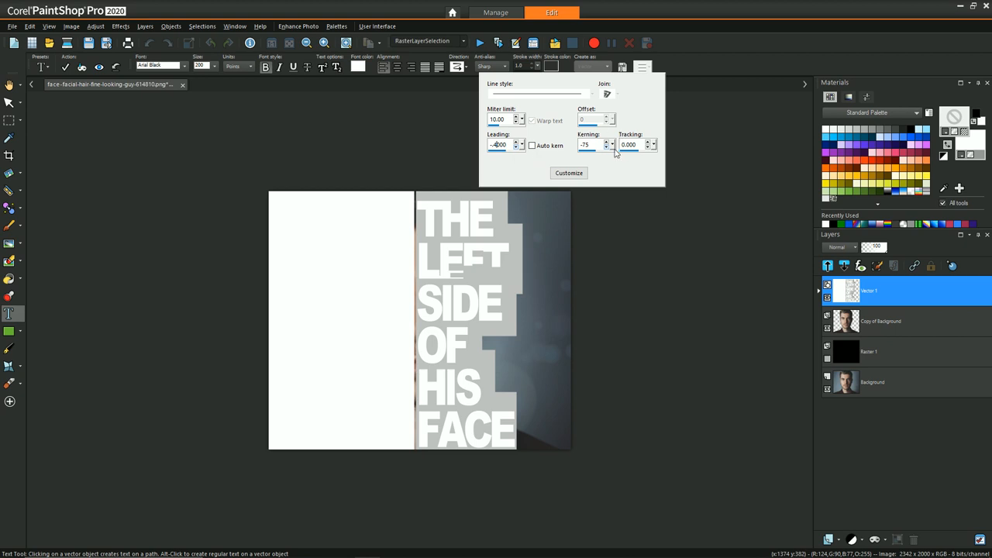
mouse_move(612, 149)
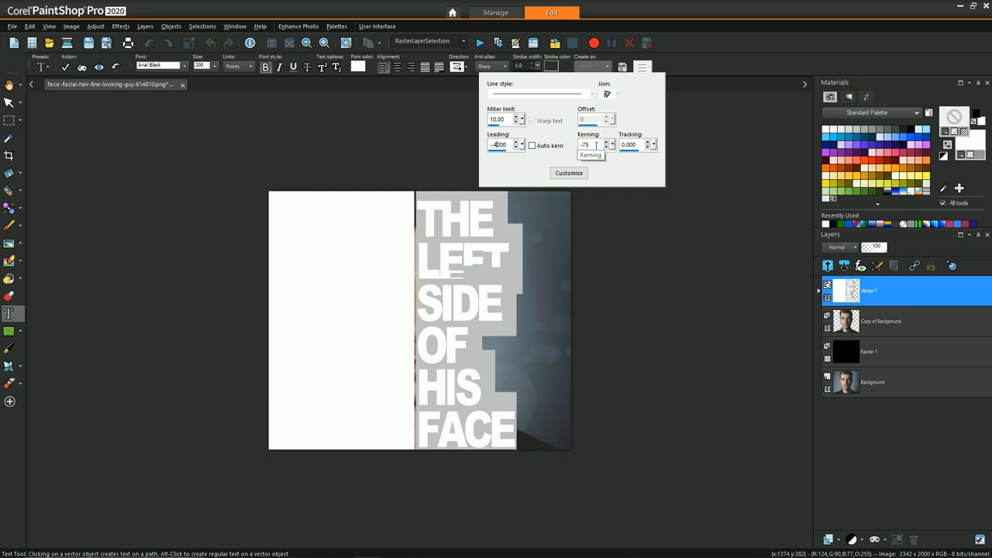
mouse_move(598, 189)
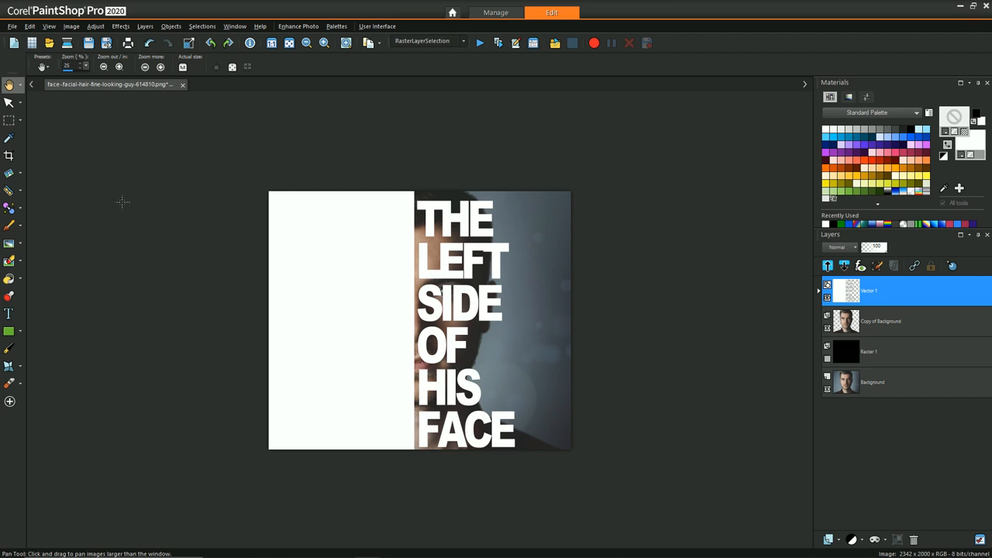
mouse_move(198, 189)
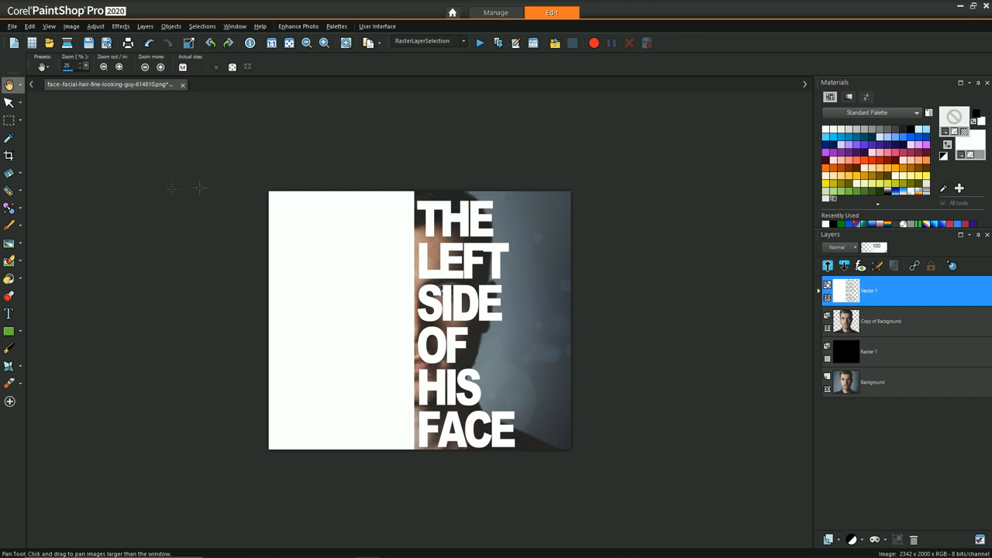
mouse_move(314, 161)
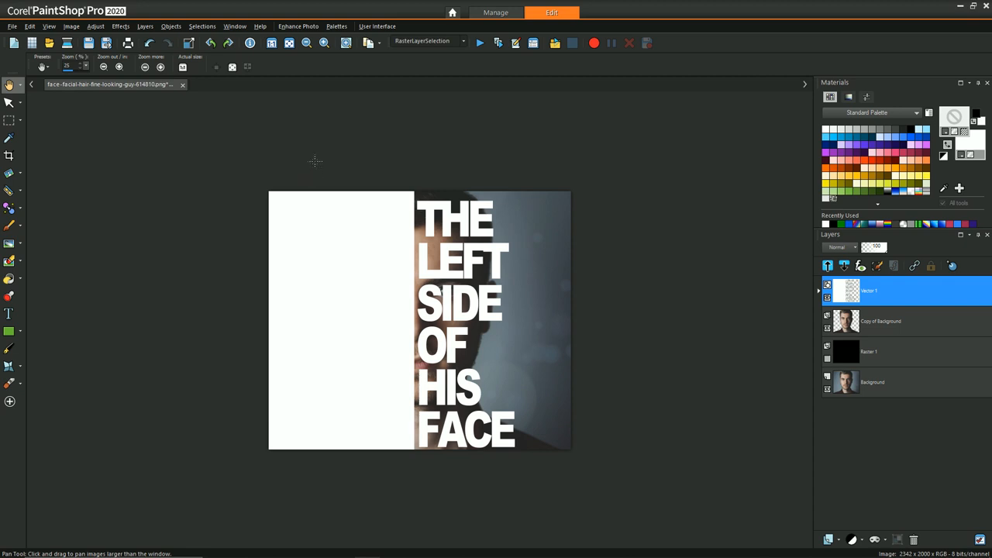
mouse_move(565, 200)
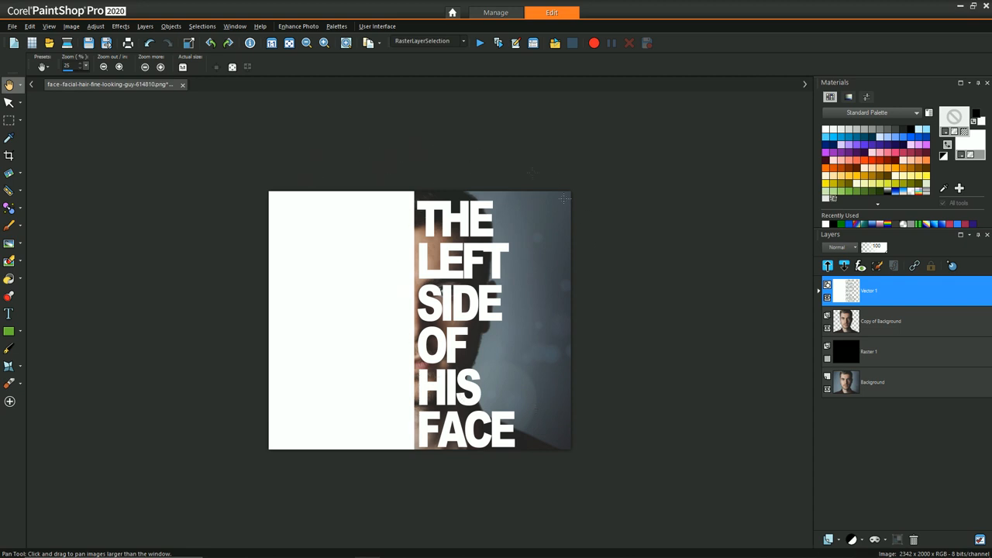
mouse_move(235, 189)
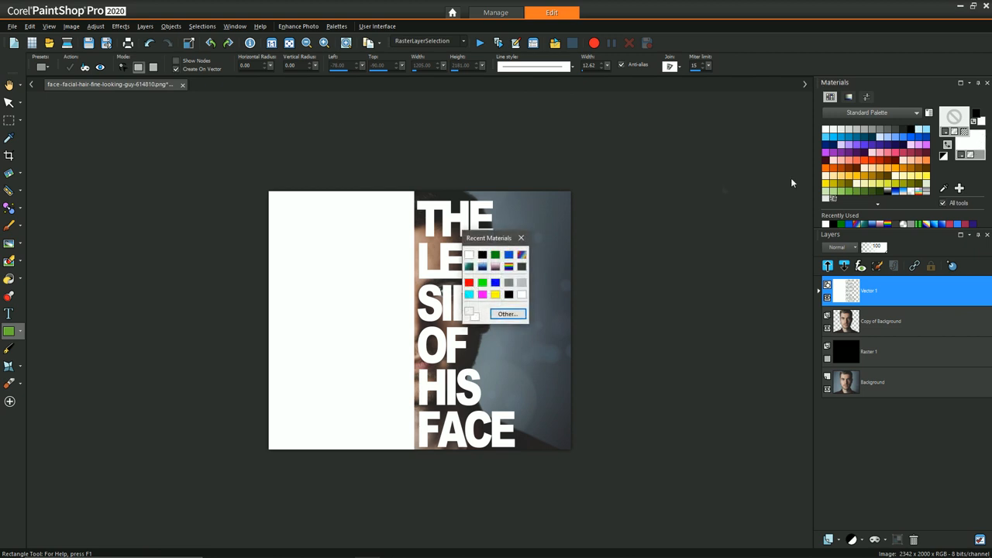
Fill the right half around the white letters with a black rectangle
left_click(521, 238)
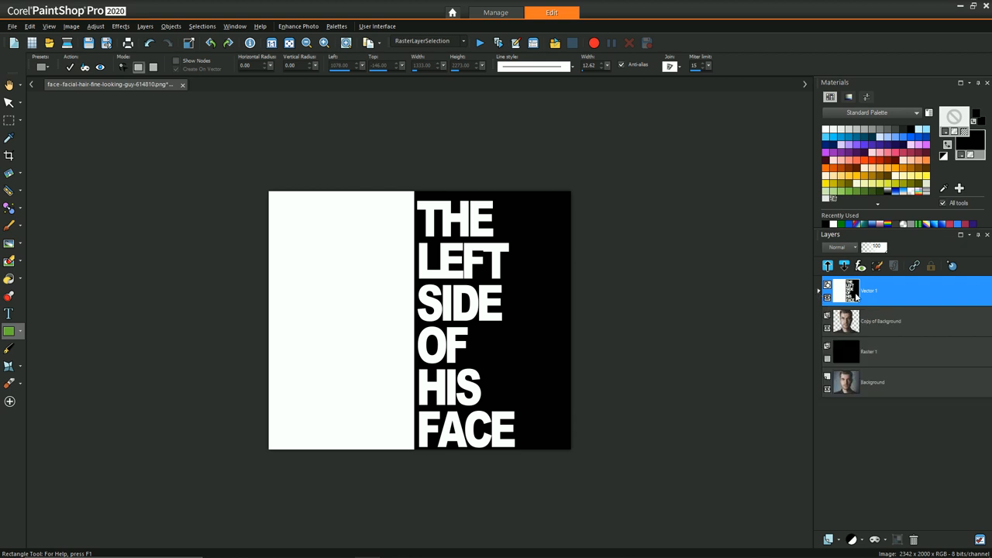
mouse_move(868, 293)
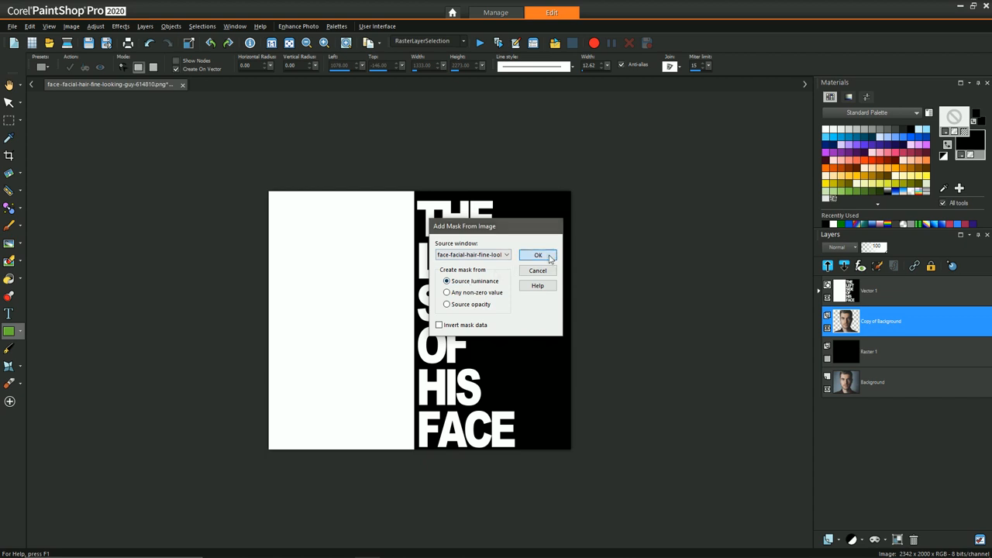
Mask Copy of Background from the lettering image using Source luminance
left_click(538, 254)
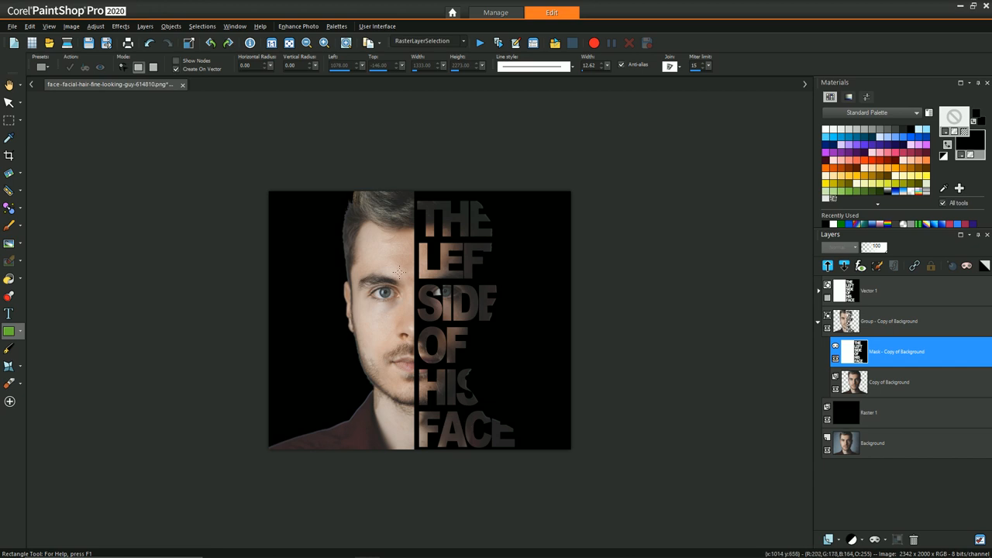
mouse_move(456, 231)
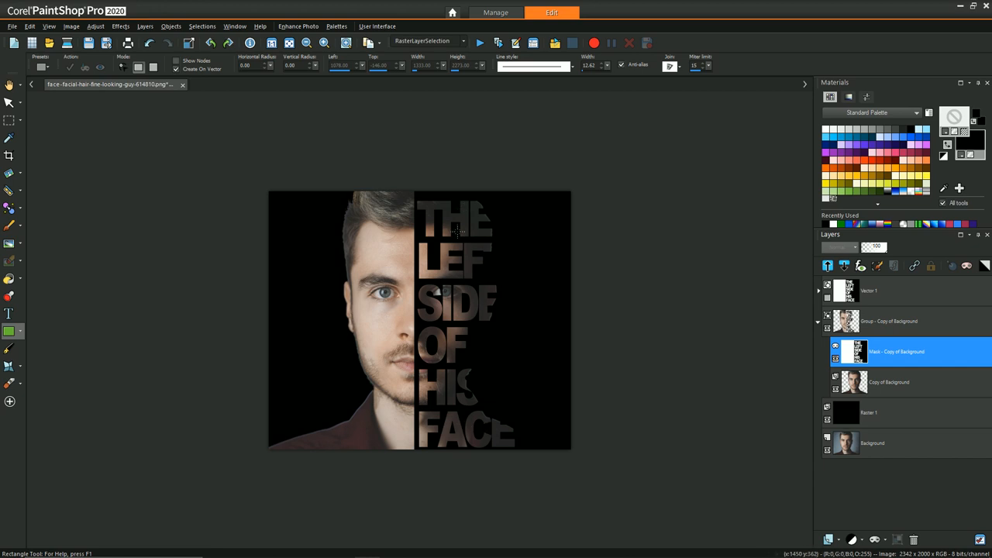
mouse_move(477, 427)
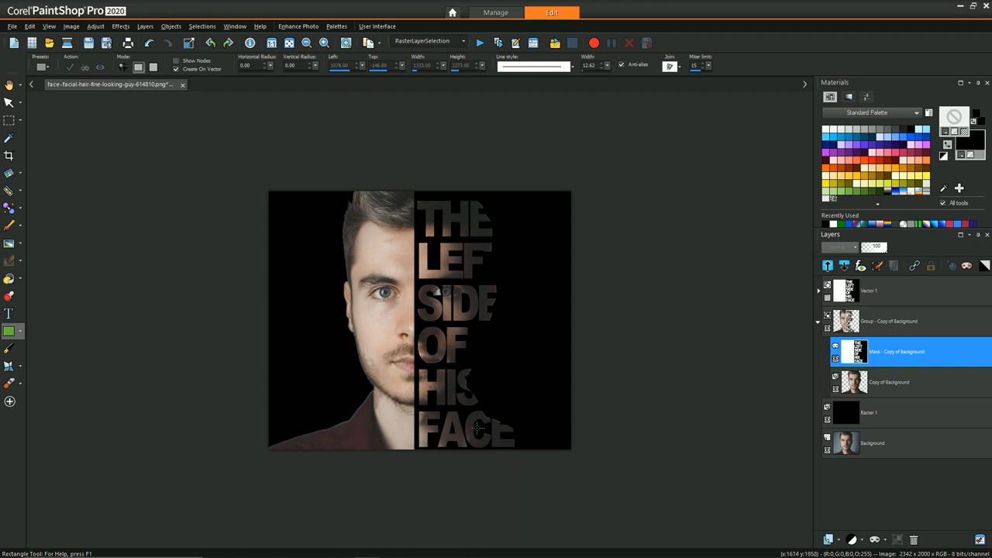
mouse_move(837, 329)
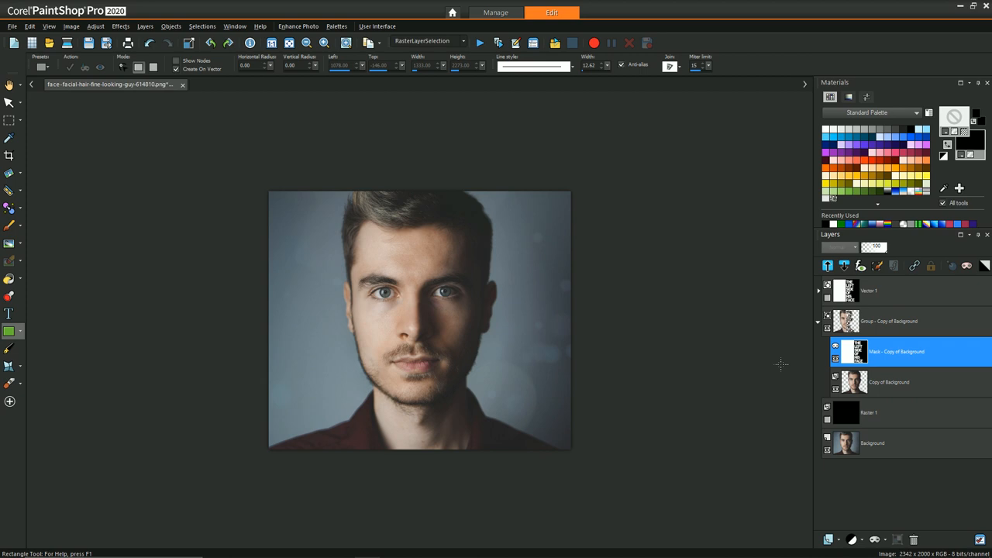
mouse_move(414, 251)
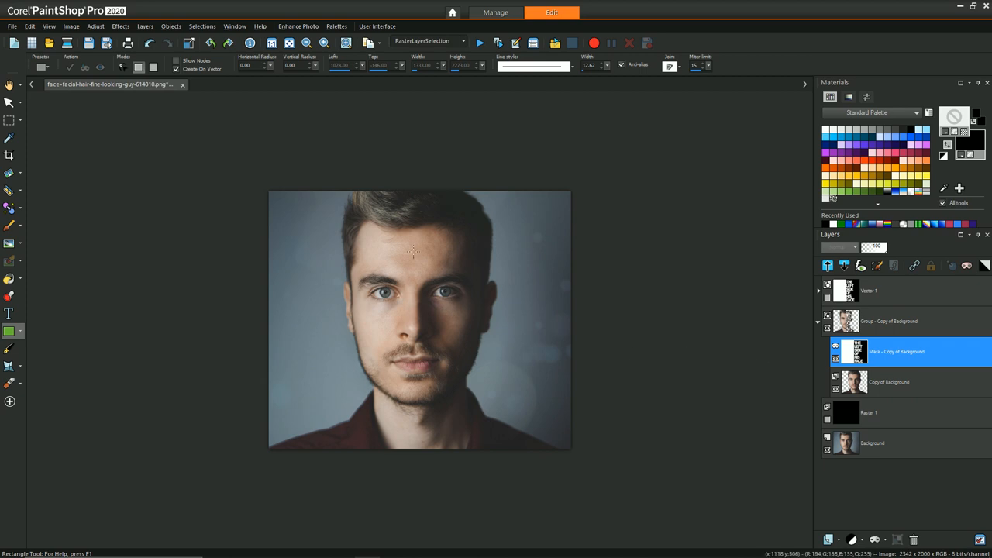
mouse_move(509, 329)
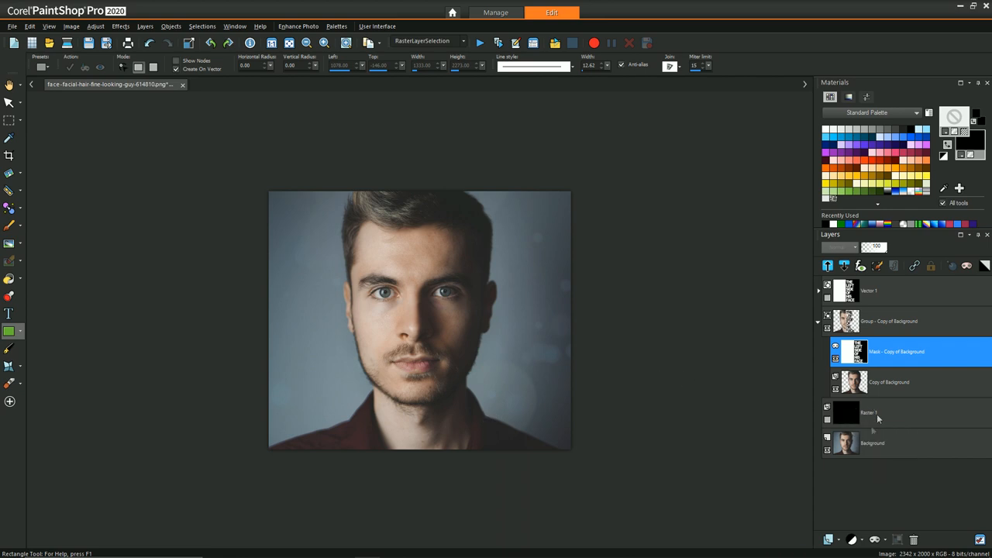
mouse_move(884, 363)
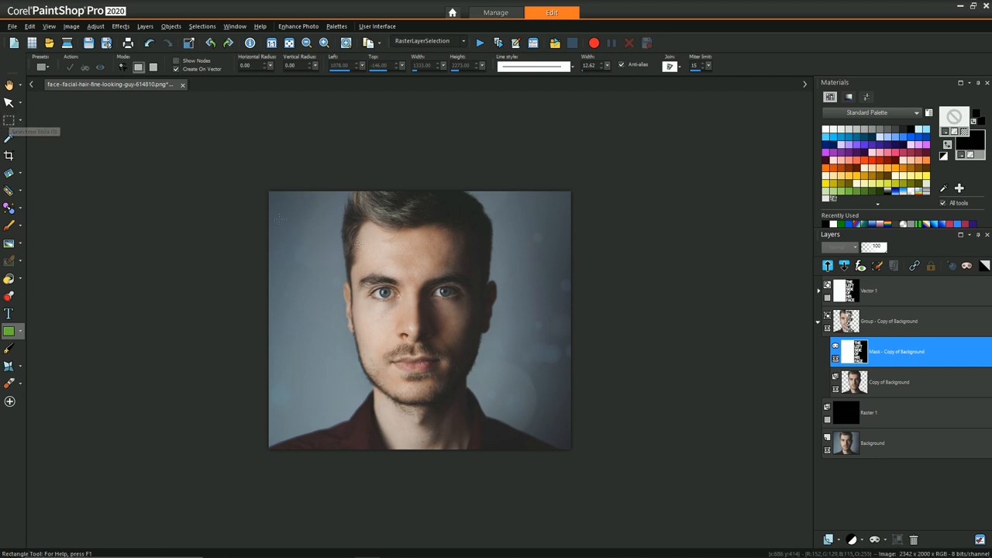
mouse_move(557, 236)
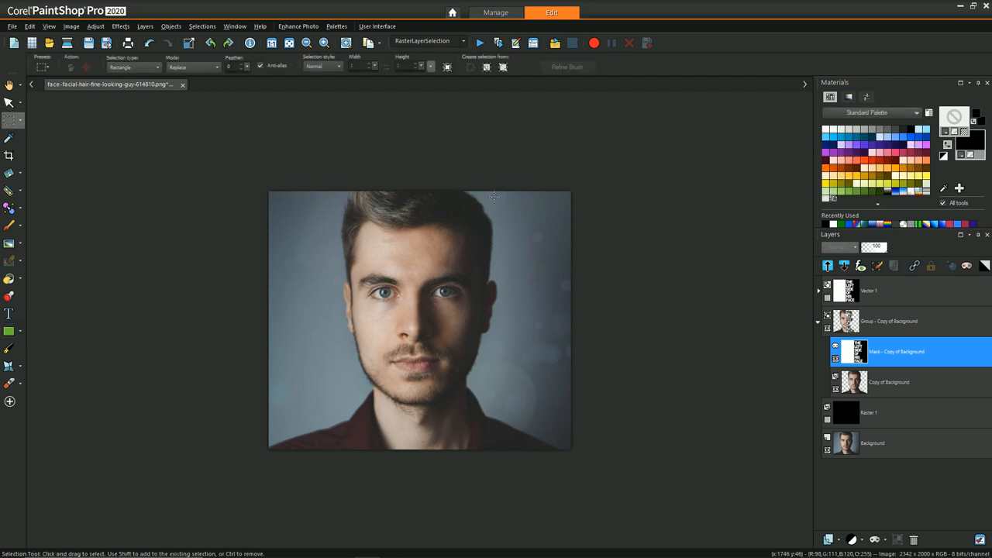
Select a rectangular strip of grey backdrop right of the face on Background
left_click_drag(495, 195, 565, 297)
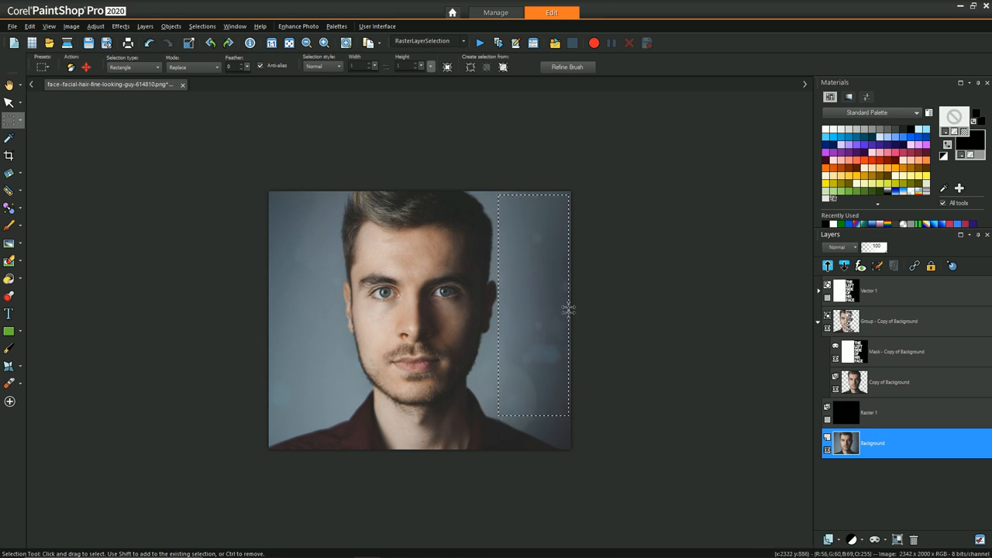
mouse_move(899, 446)
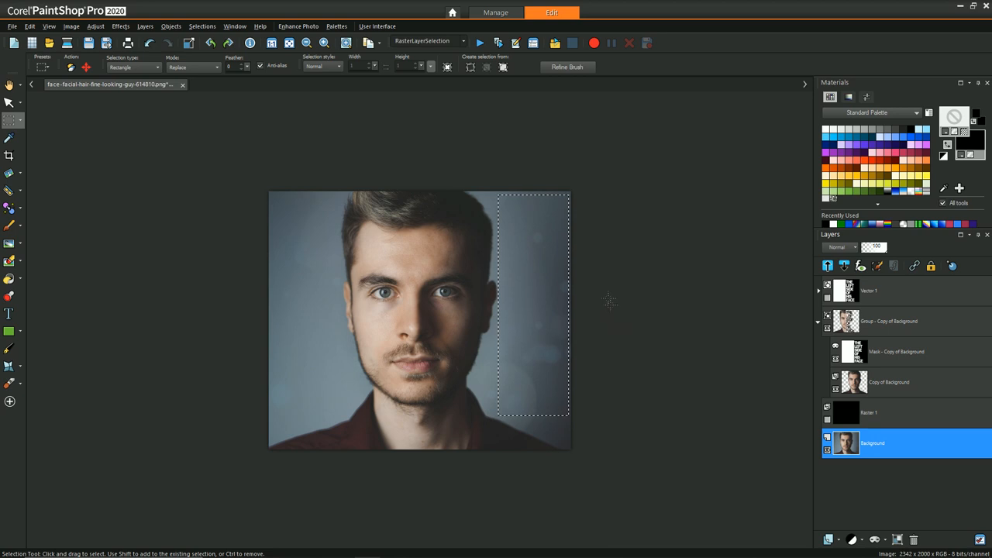
mouse_move(515, 248)
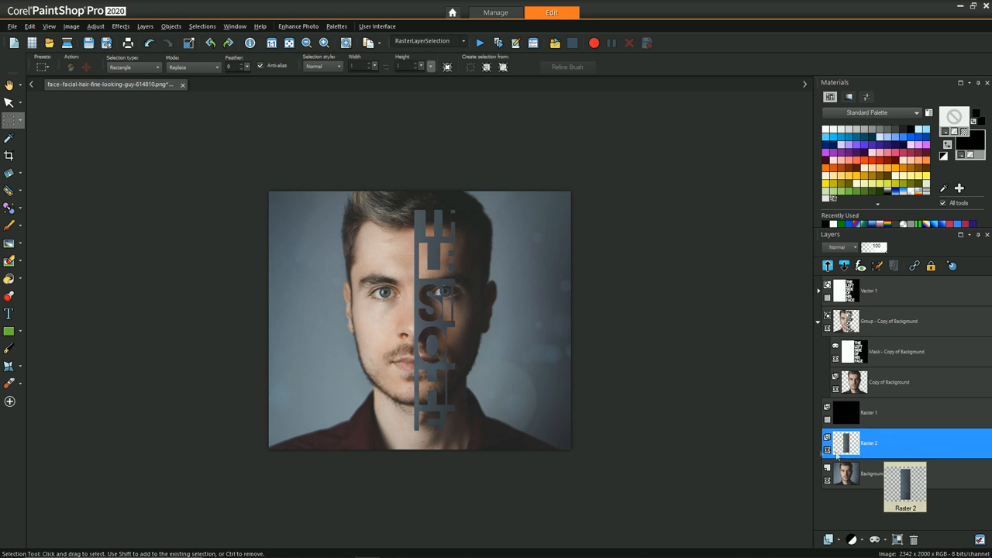
Rotate the Raster 2 lettering upright and stretch it across the face's right half
left_click(9, 104)
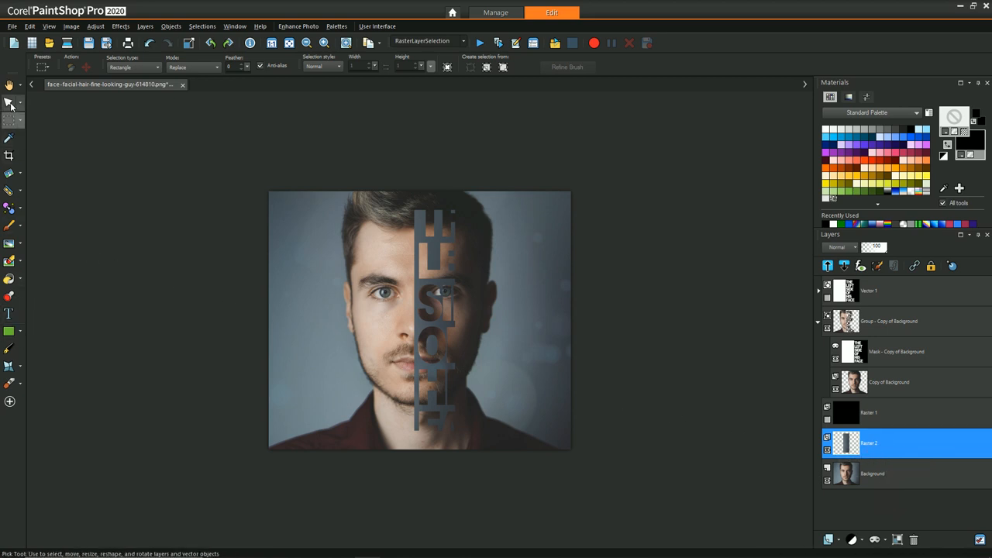
left_click(9, 102)
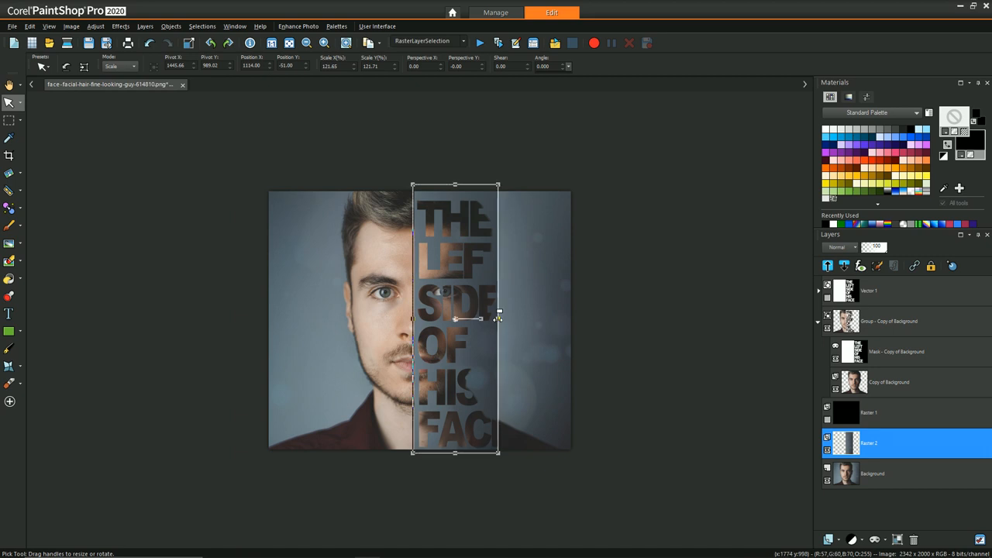
left_click_drag(498, 319, 573, 319)
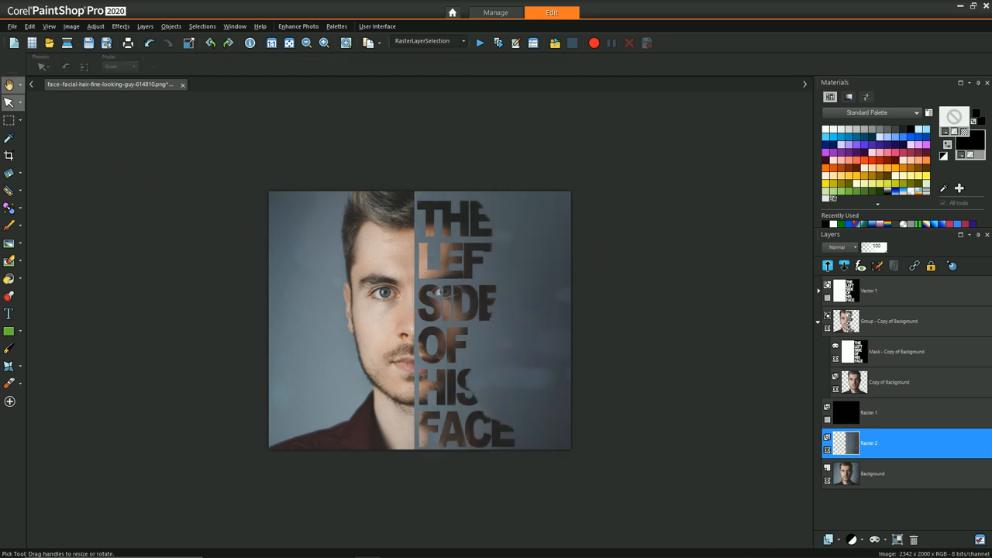
left_click(8, 84)
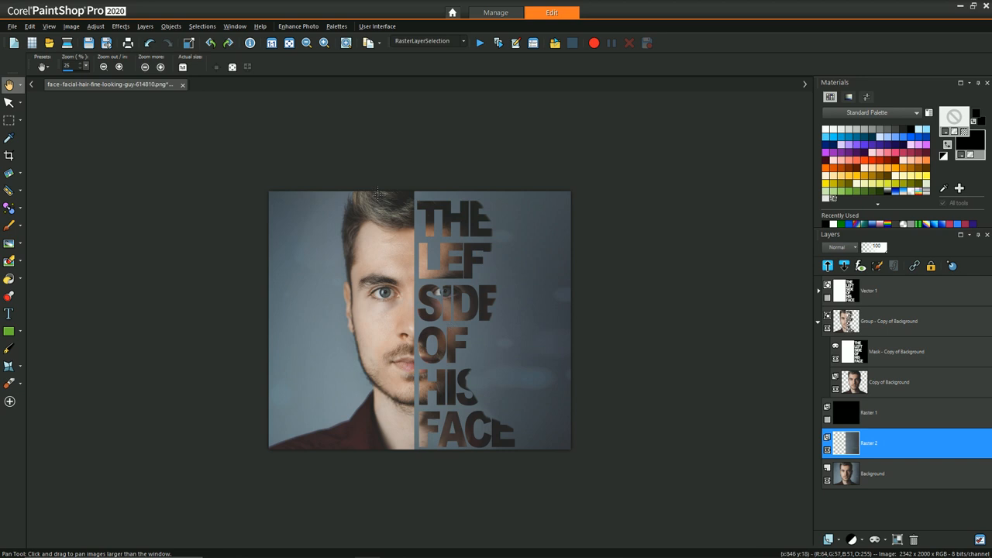
mouse_move(442, 207)
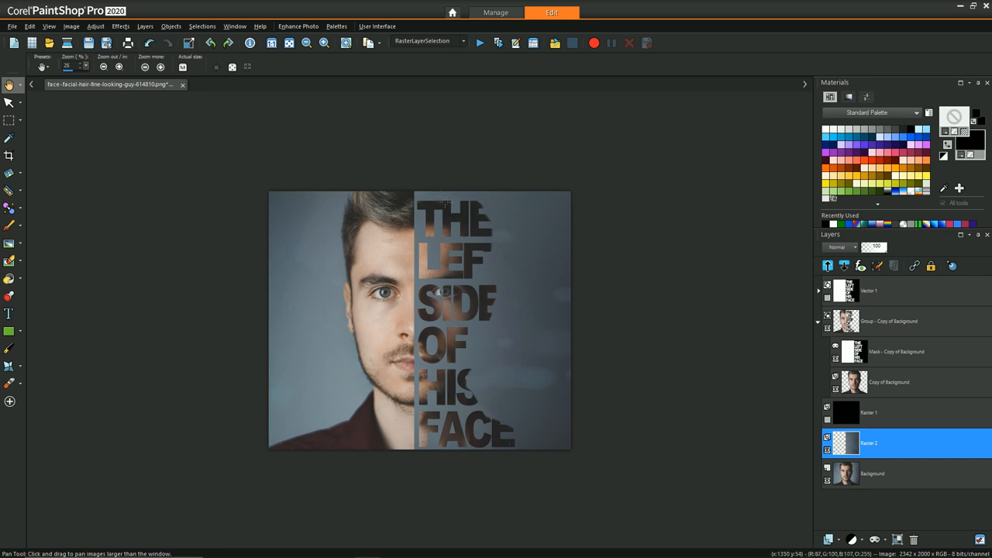
mouse_move(532, 409)
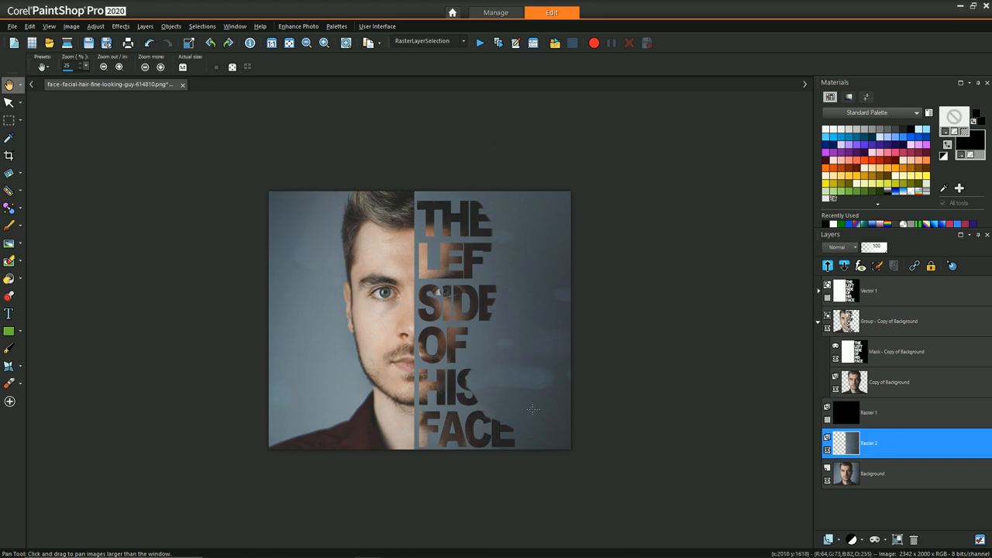
mouse_move(504, 245)
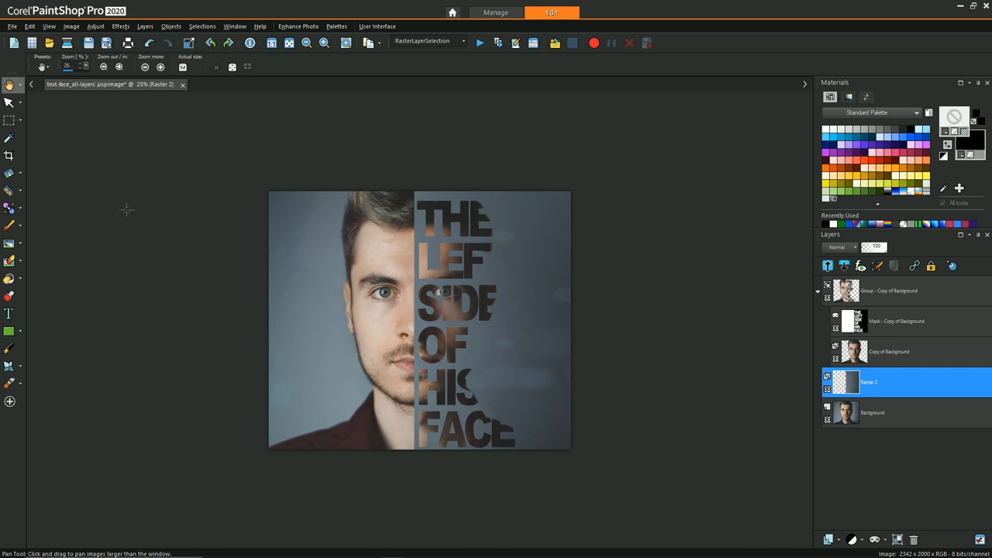
mouse_move(680, 272)
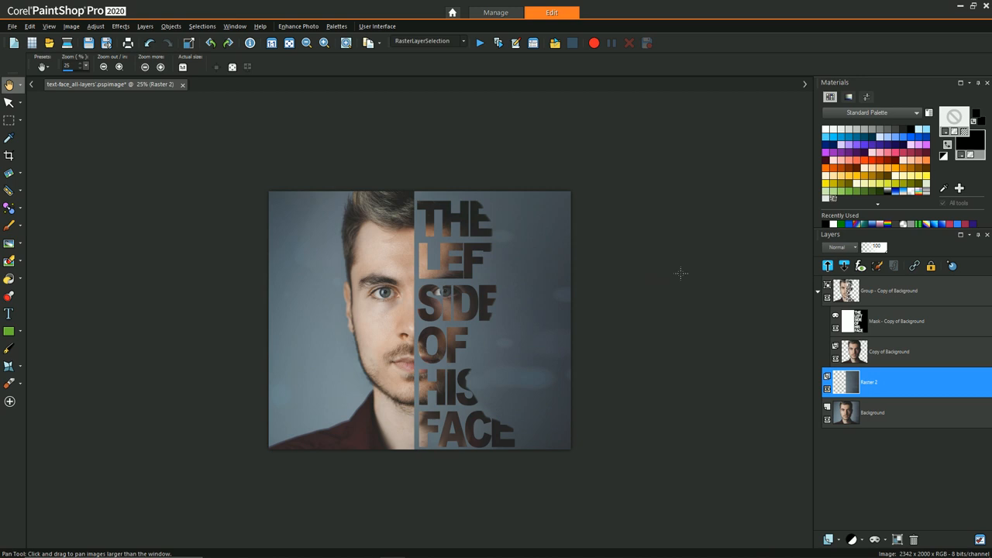
mouse_move(685, 274)
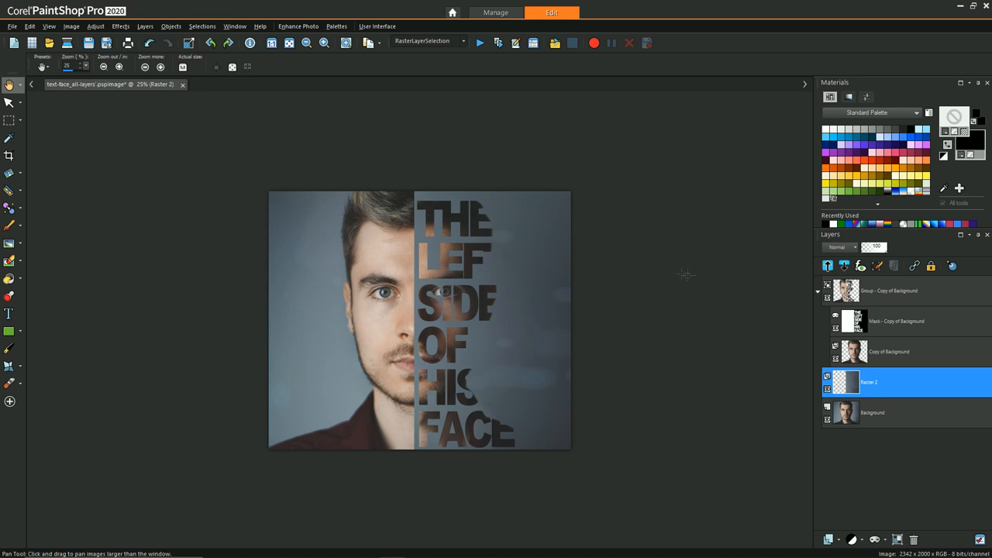
mouse_move(788, 293)
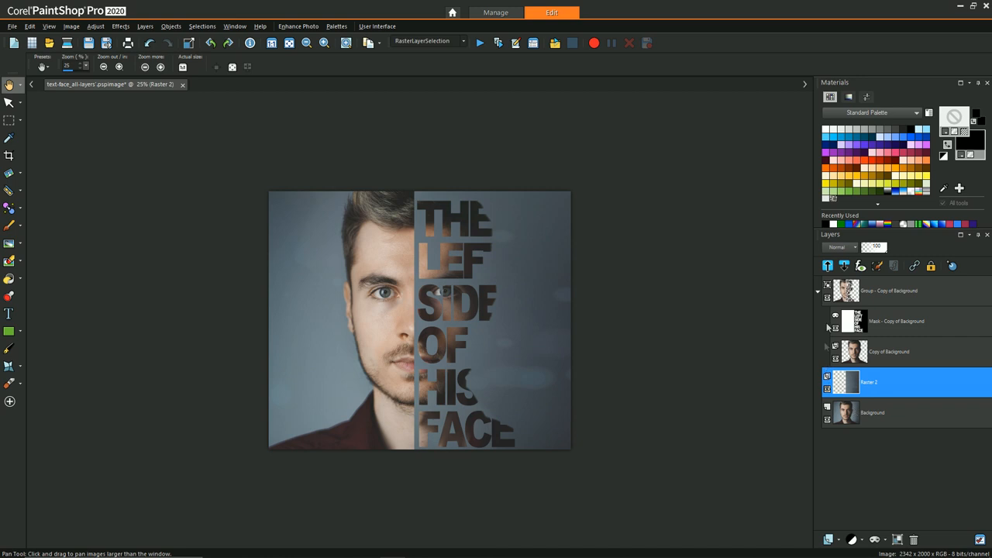
mouse_move(818, 288)
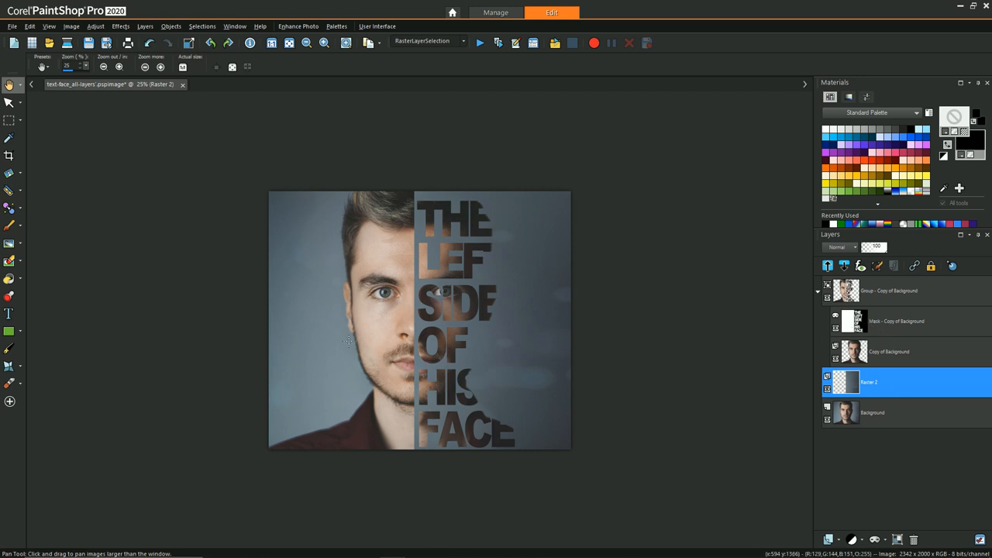
Select the portrait copy inside the group, then the lettering overlay layer in the Layers palette
left_click(889, 350)
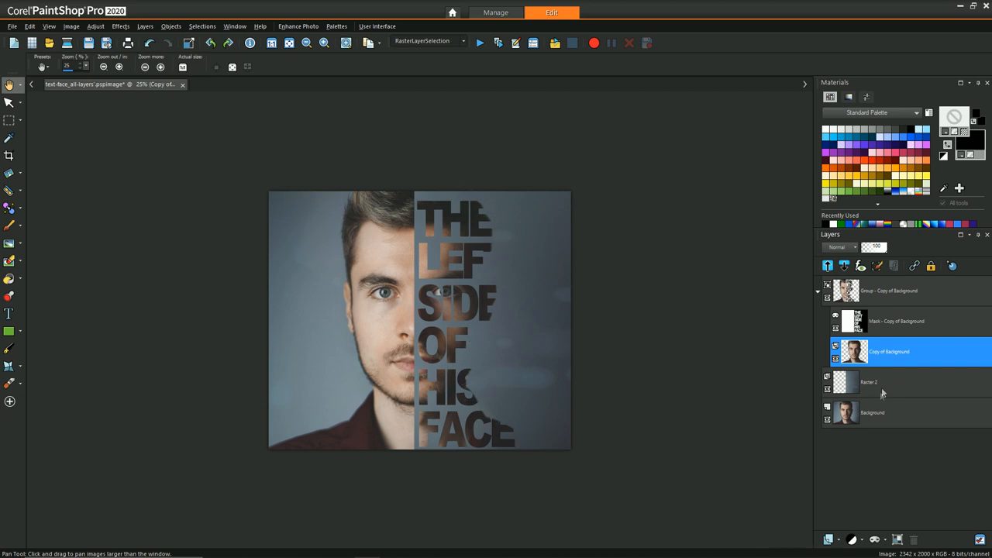
left_click(868, 381)
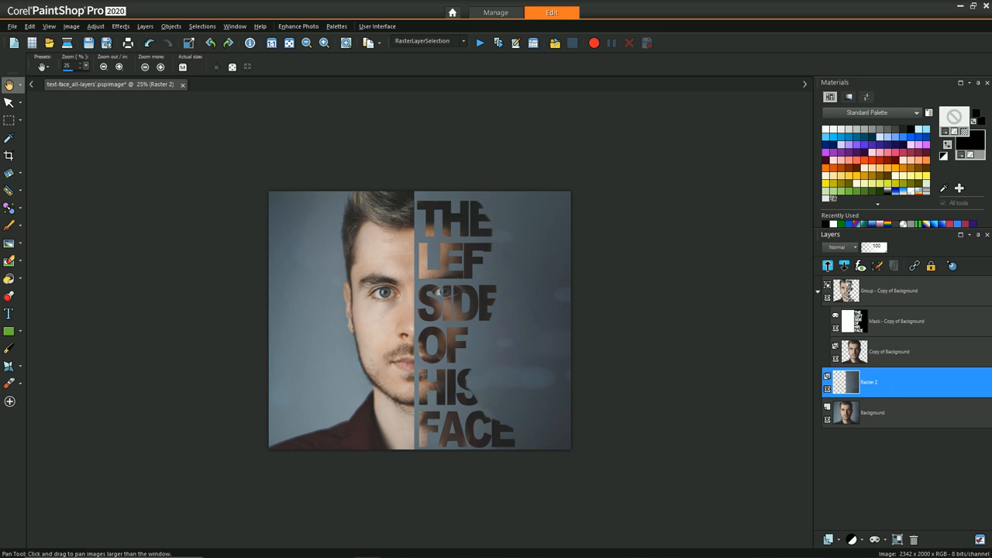
mouse_move(351, 183)
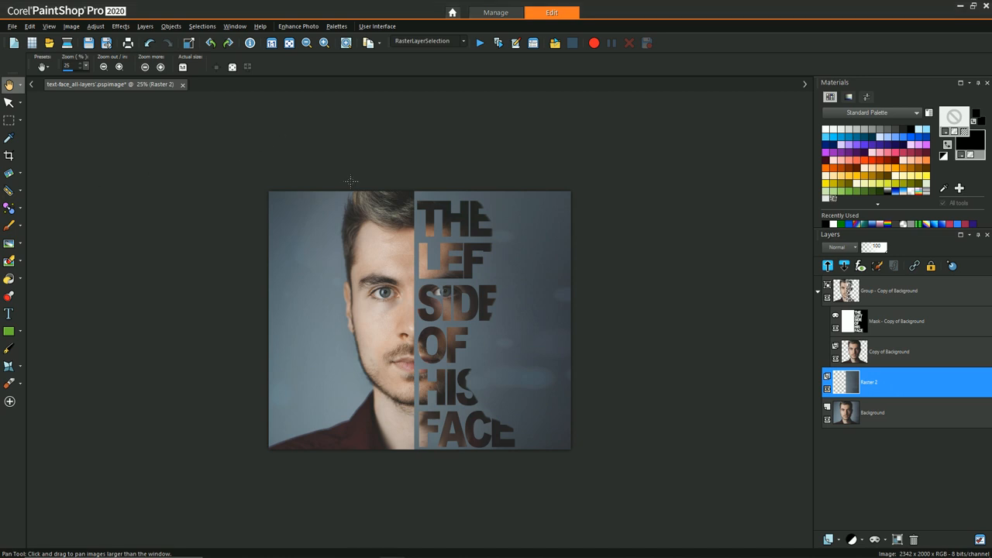